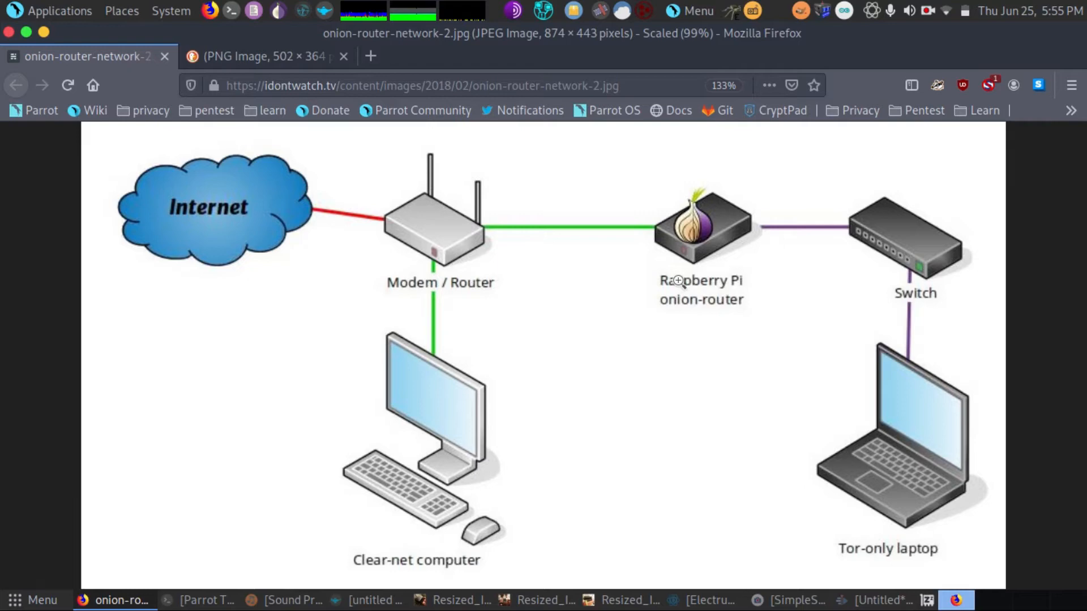
Display the Tor relay network PNG diagram with guard, middle and exit nodes
left_click(268, 57)
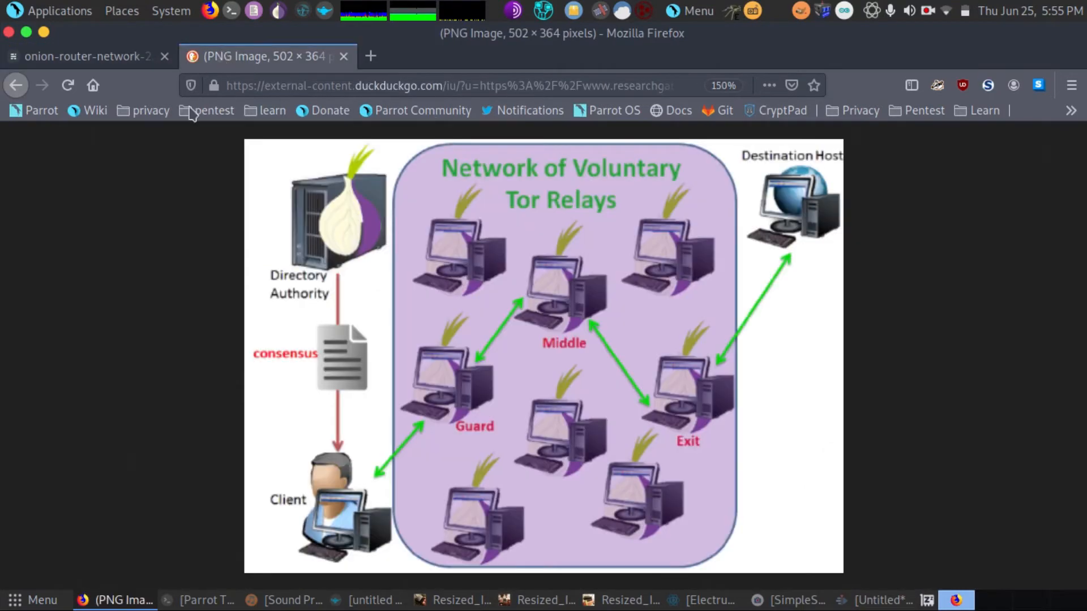
mouse_move(340, 475)
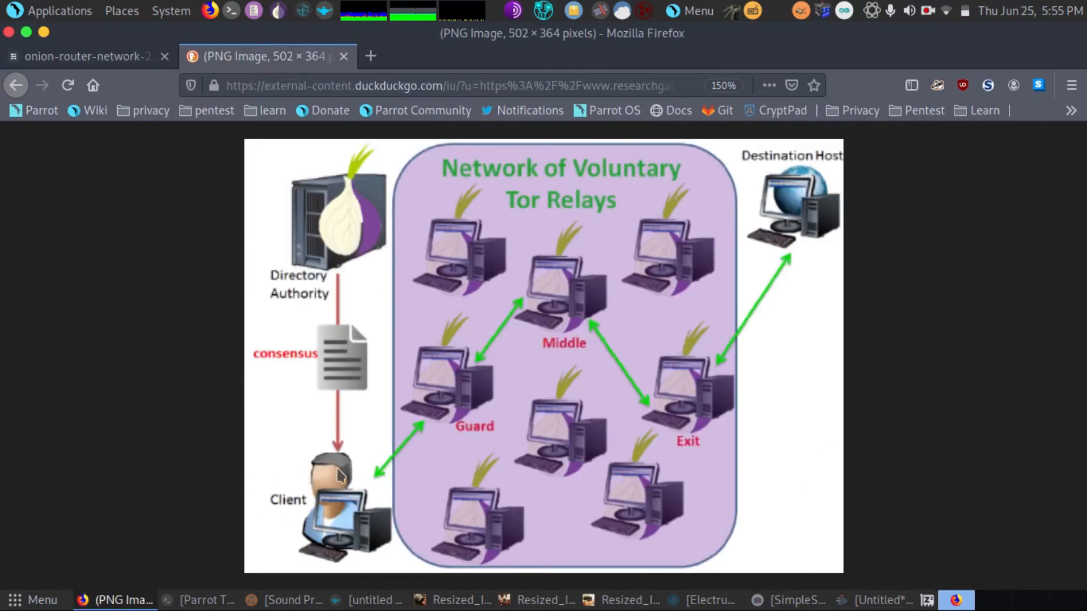
mouse_move(372, 457)
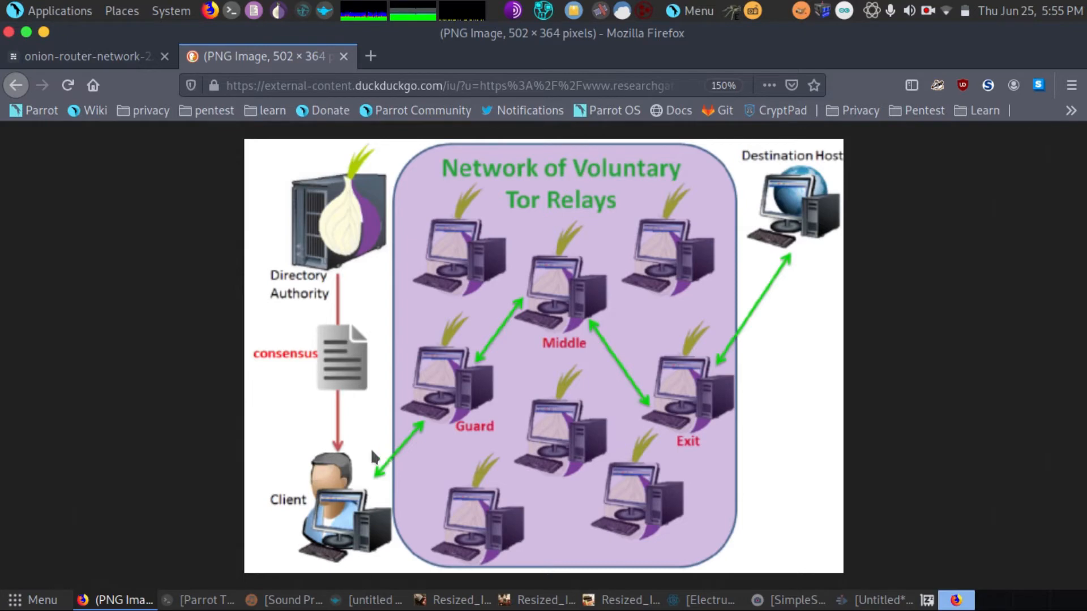
mouse_move(489, 368)
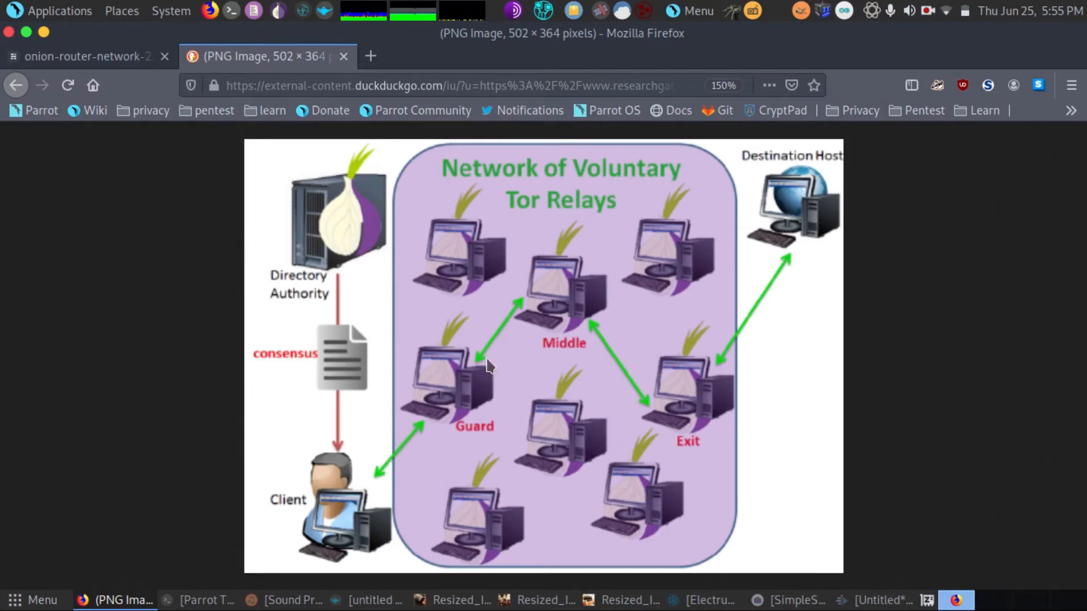
mouse_move(428, 389)
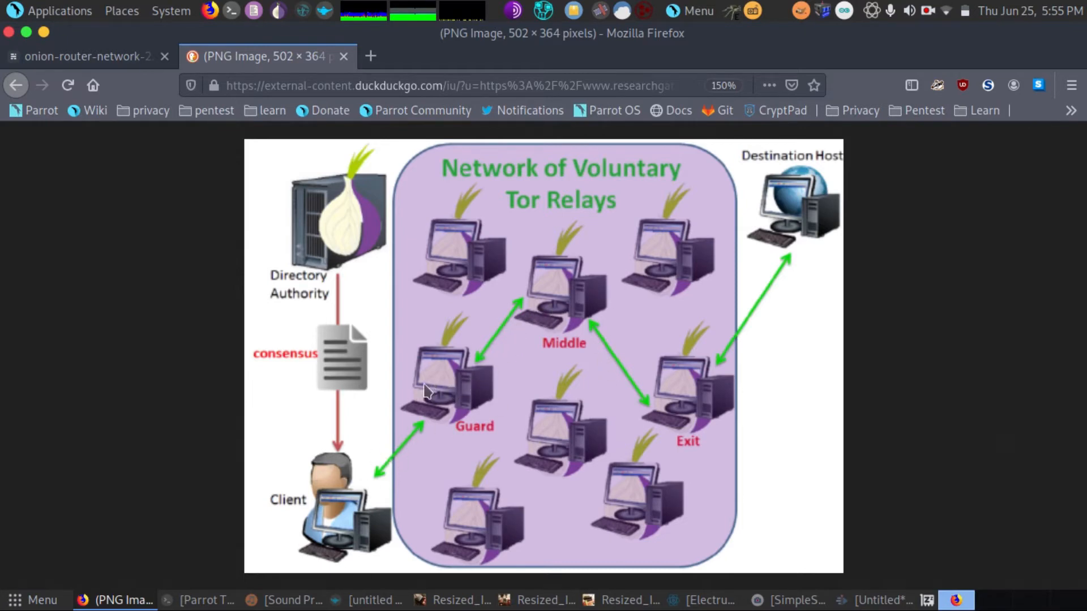
mouse_move(529, 288)
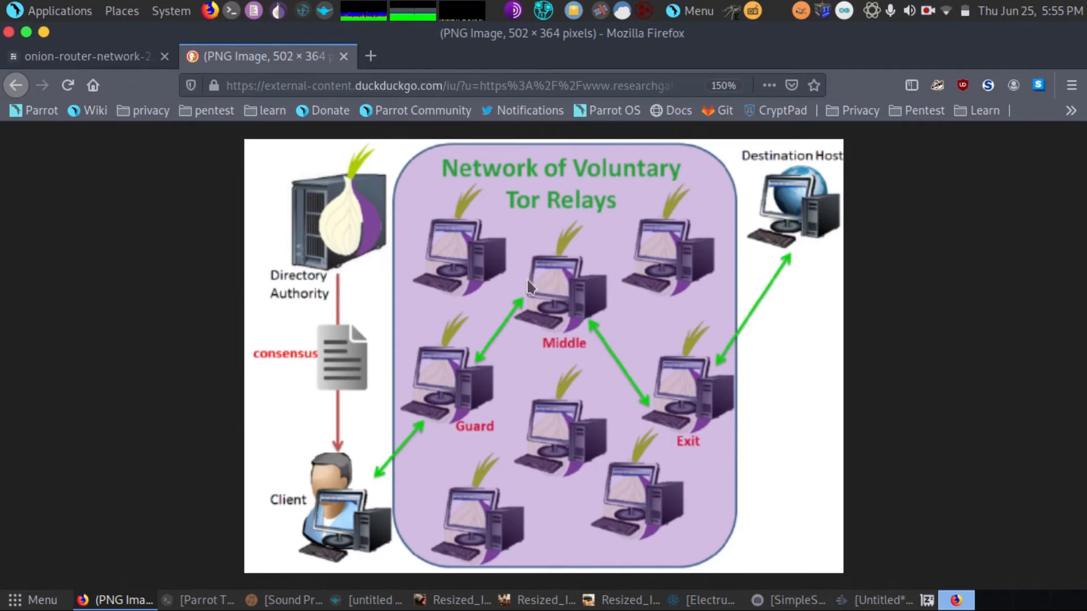
mouse_move(820, 231)
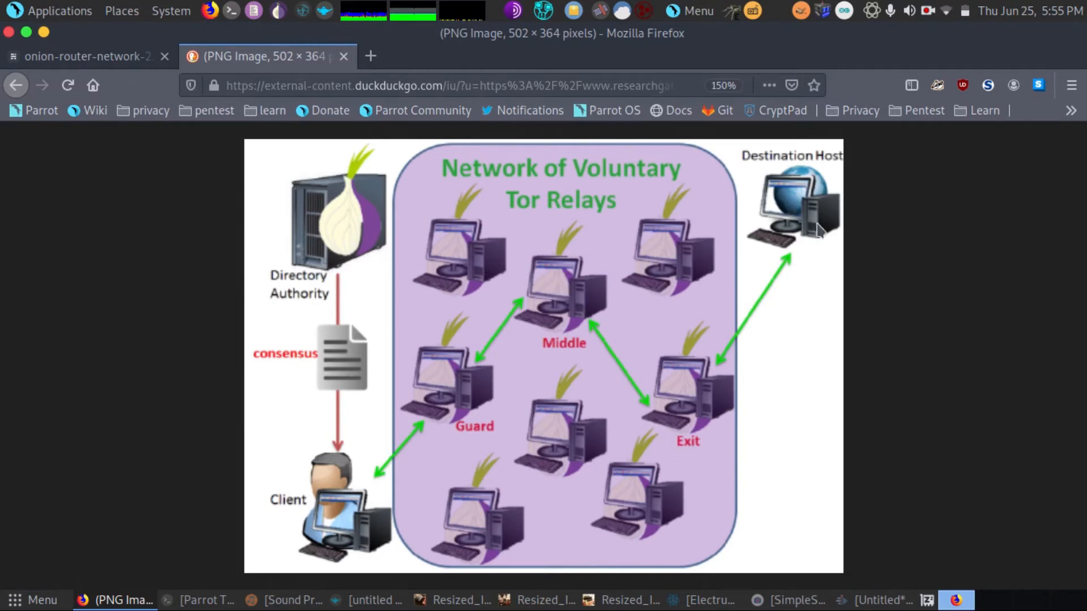
mouse_move(242, 191)
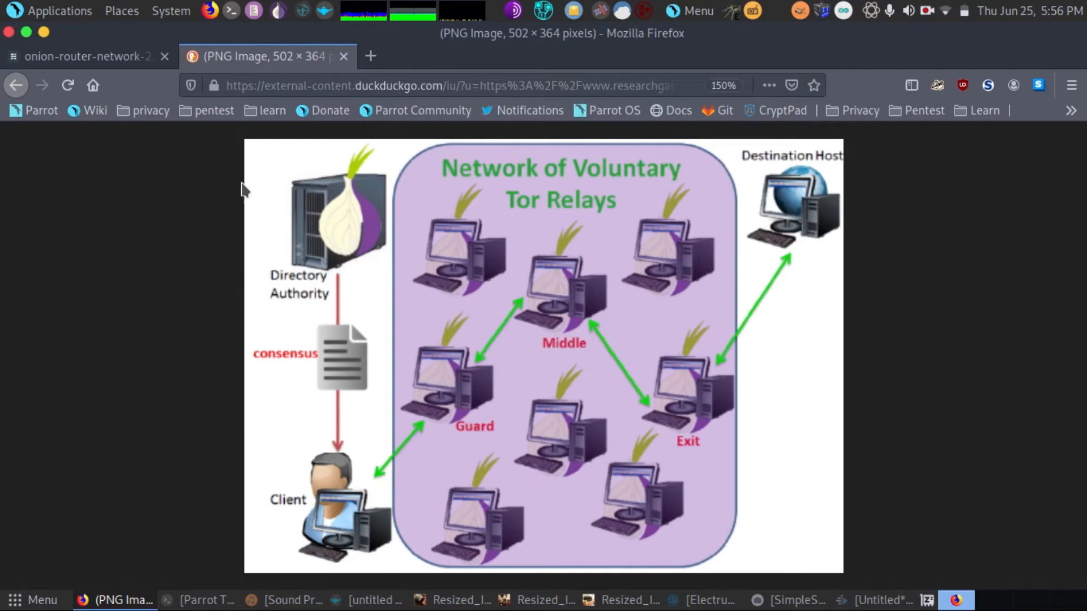
Return to onion-router-network-2.jpg showing the Raspberry Pi between modem and switch
left_click(82, 57)
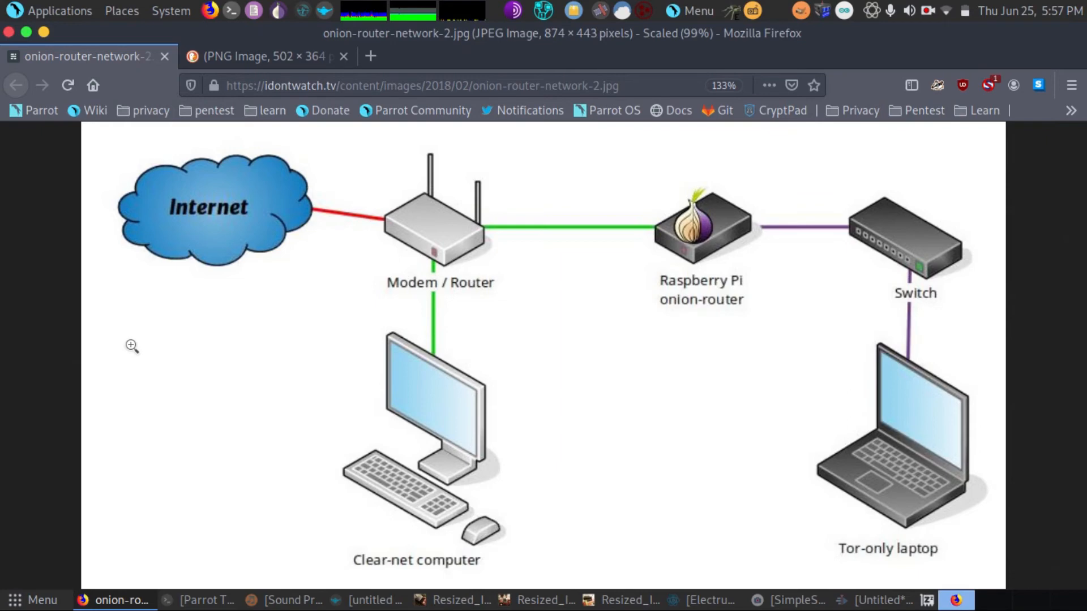
Bring the Resized_IMG photo of the Raspberry Pi in its black vented case to the front
left_click(454, 600)
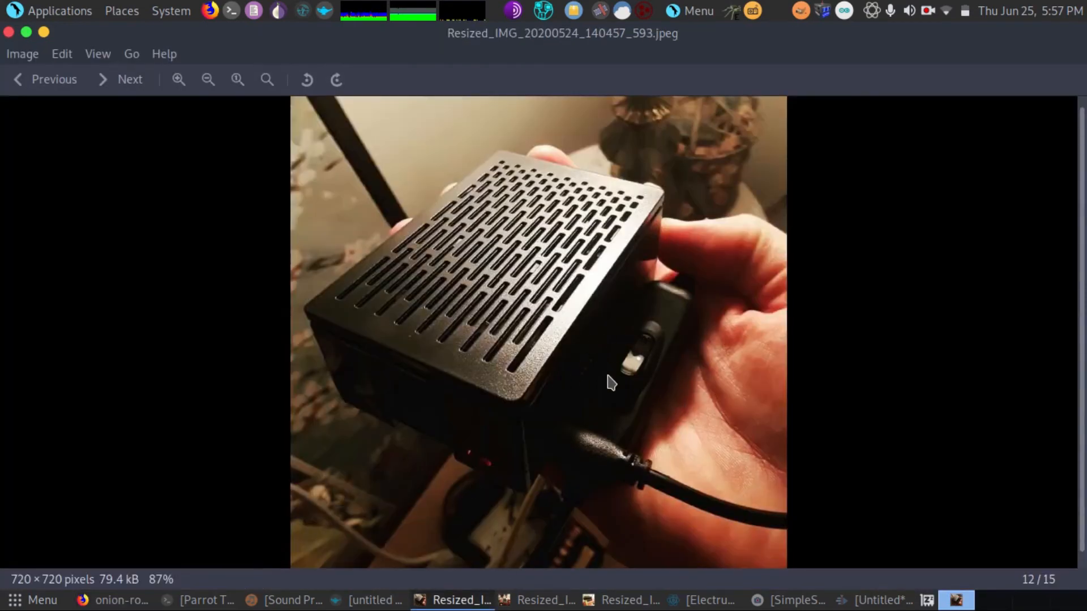
mouse_move(582, 297)
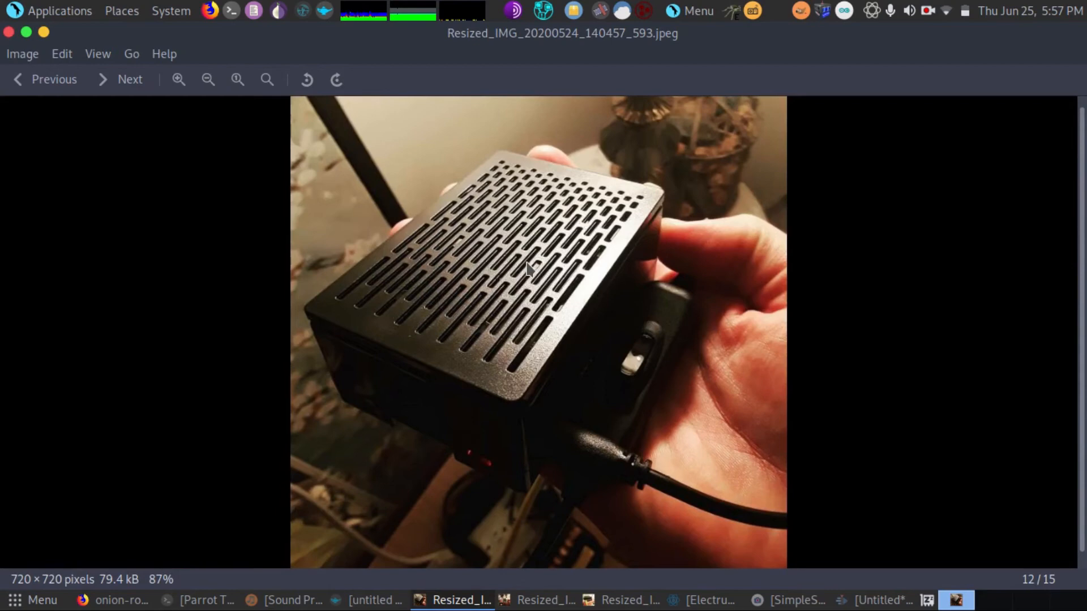
mouse_move(137, 376)
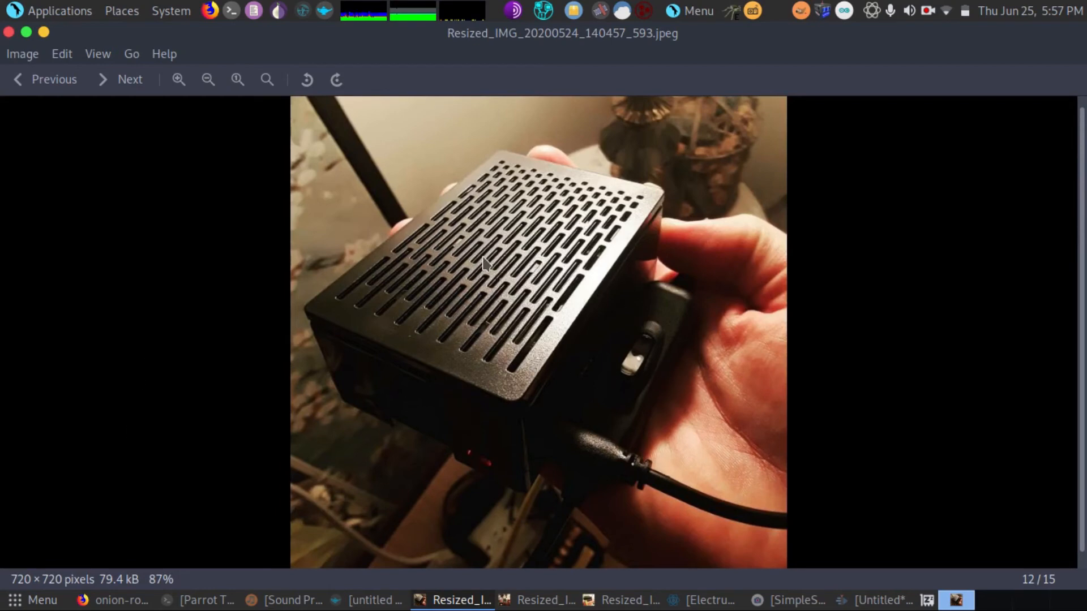
mouse_move(593, 271)
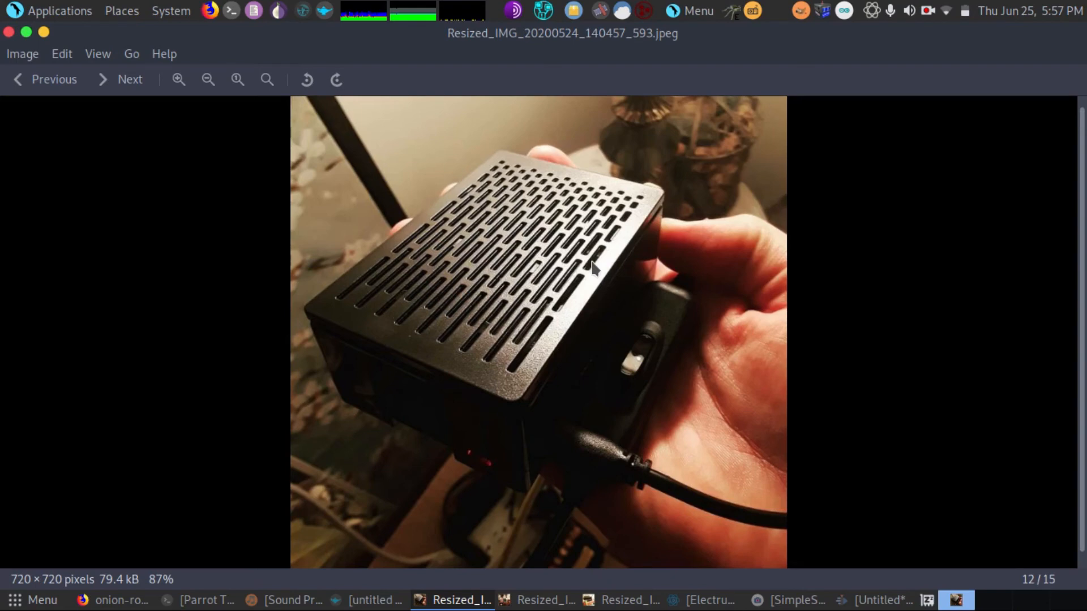
mouse_move(539, 288)
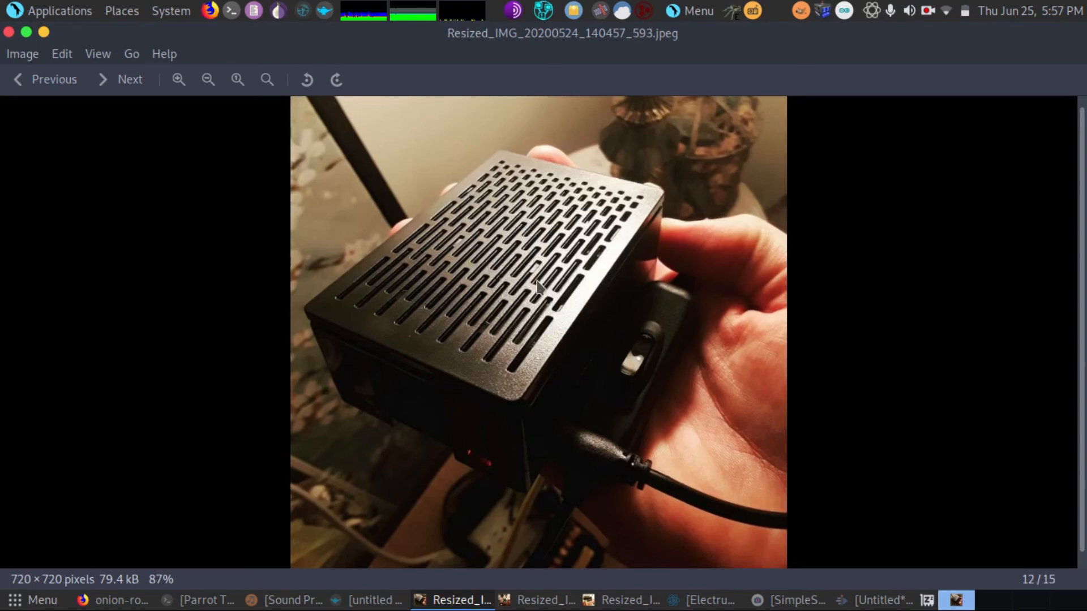